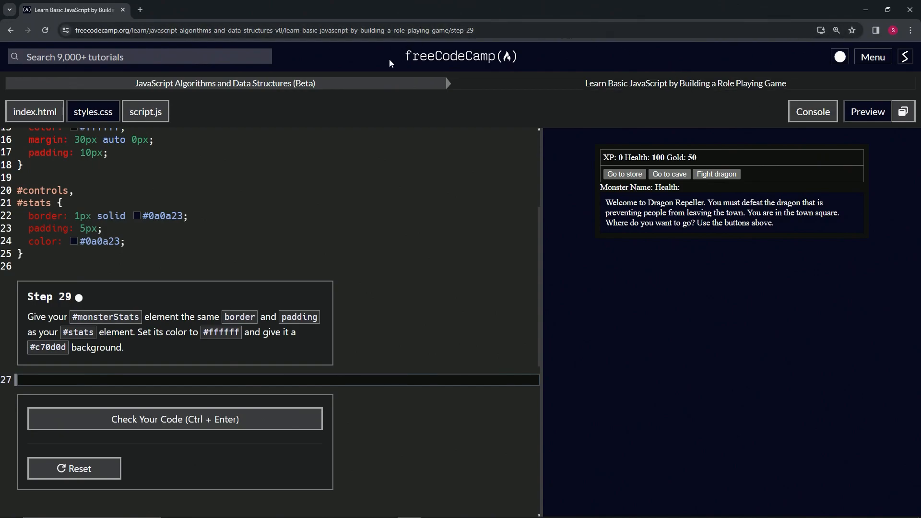
{"action": "mouse_move", "coordinate": [166, 95]}
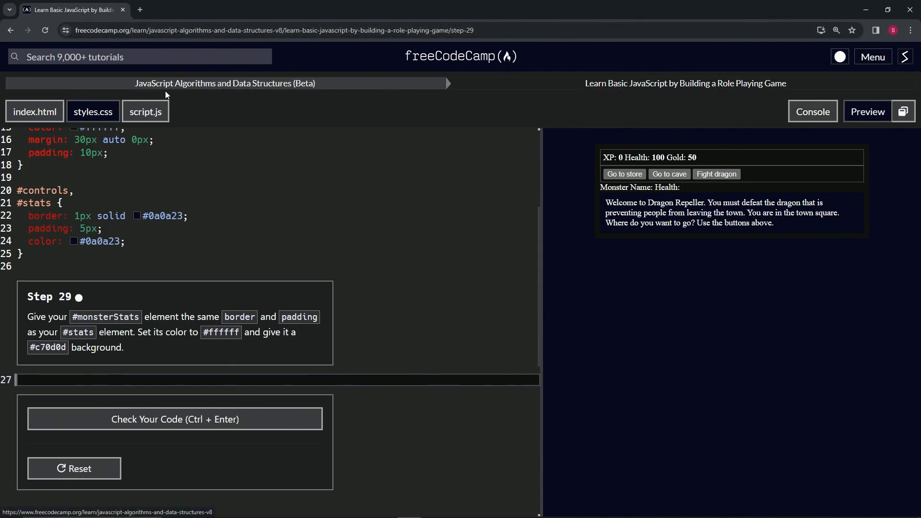
{"action": "mouse_move", "coordinate": [571, 97]}
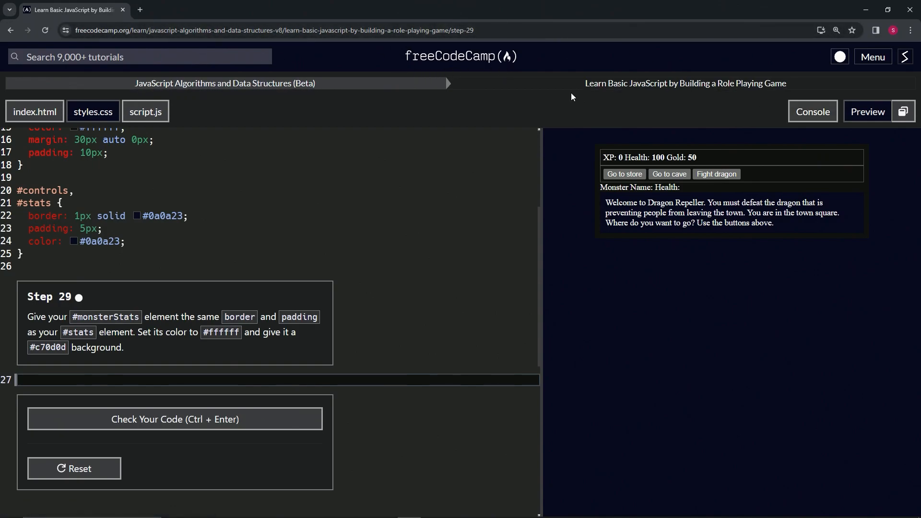
{"action": "mouse_move", "coordinate": [779, 94]}
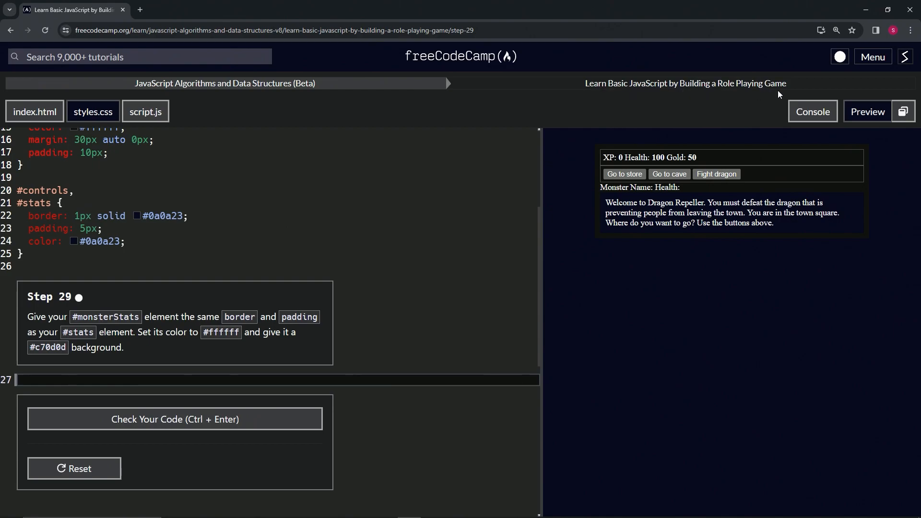
{"action": "mouse_move", "coordinate": [84, 311]}
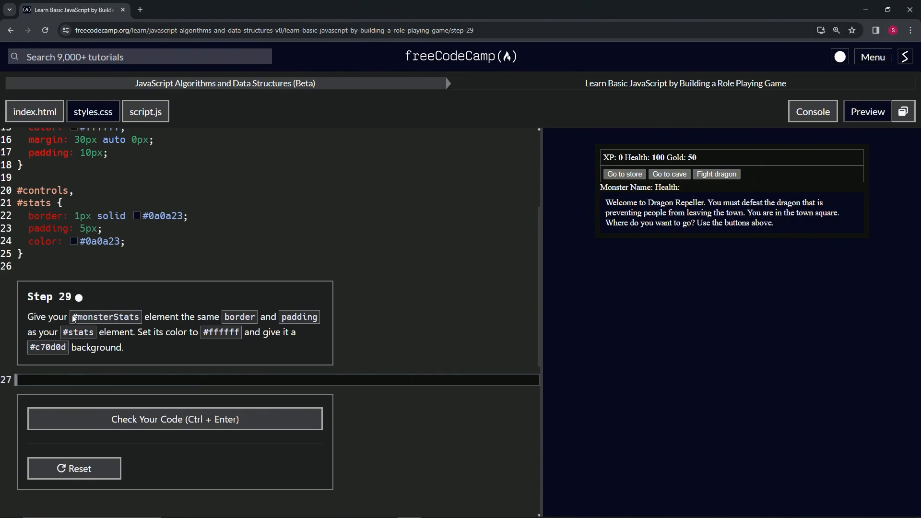
{"action": "mouse_move", "coordinate": [240, 304]}
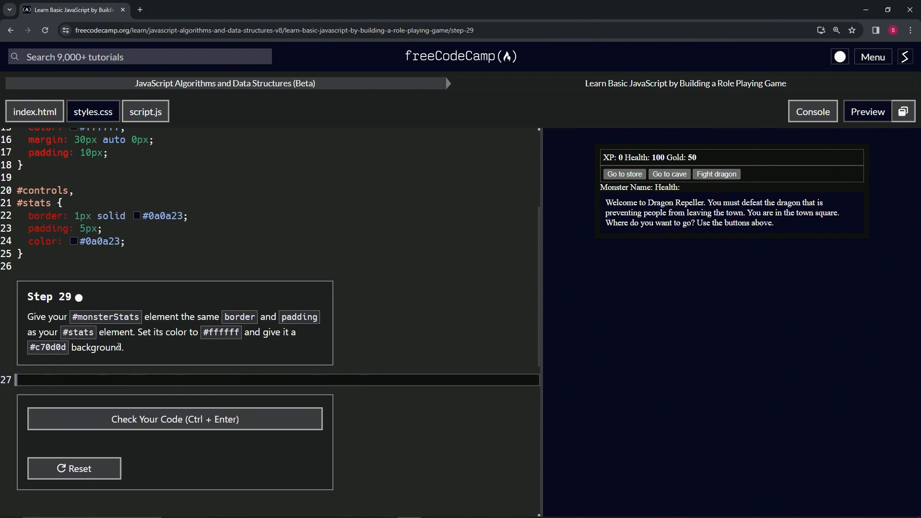
- Start a #monsterStats rule on line 27 copying the border and padding of #stats
{"action": "left_click", "coordinate": [28, 254]}
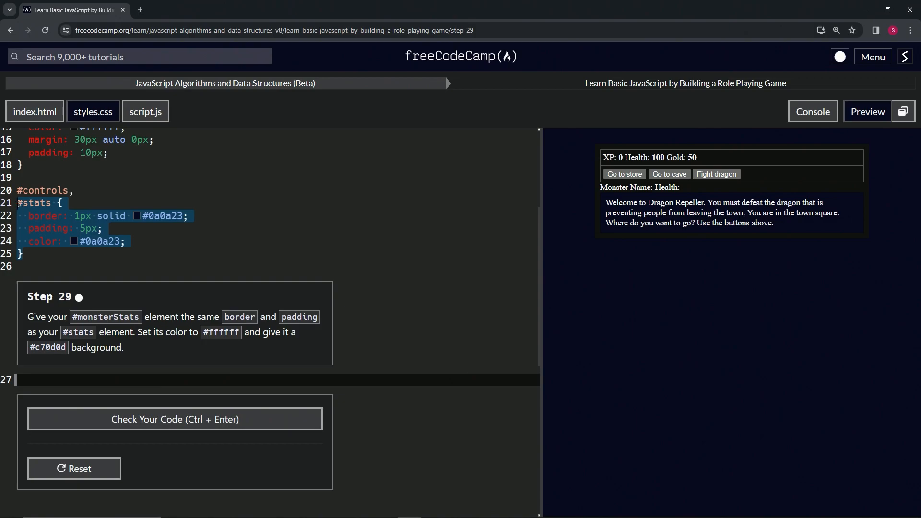
{"action": "left_click", "coordinate": [32, 379]}
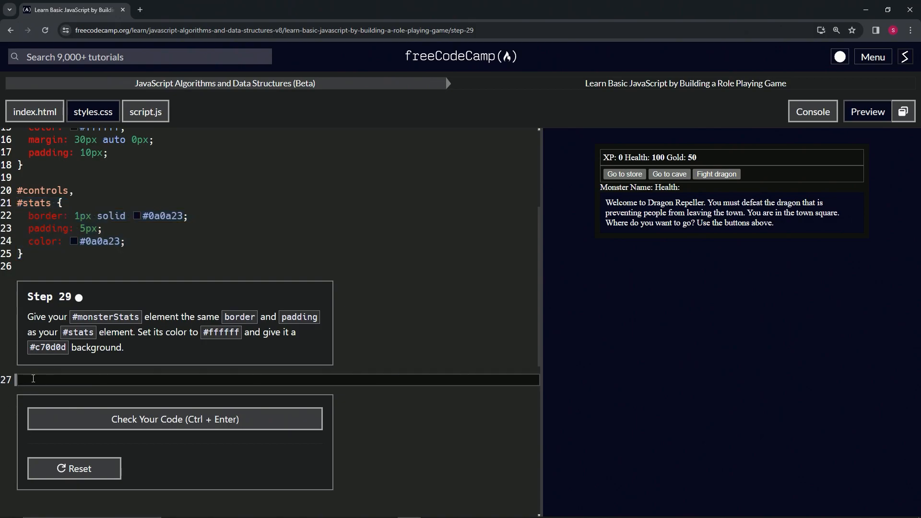
{"action": "type", "text": "#stats {"}
{"action": "type", "text": "color: #ff;"}
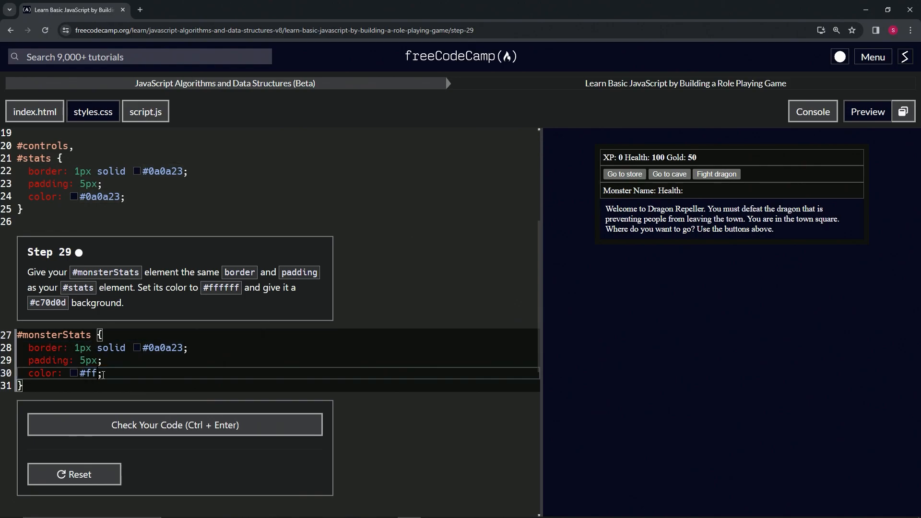
- Finish color: #ffffff and add background-color: #c70d0d to #monsterStats
{"action": "type", "text": "ffff"}
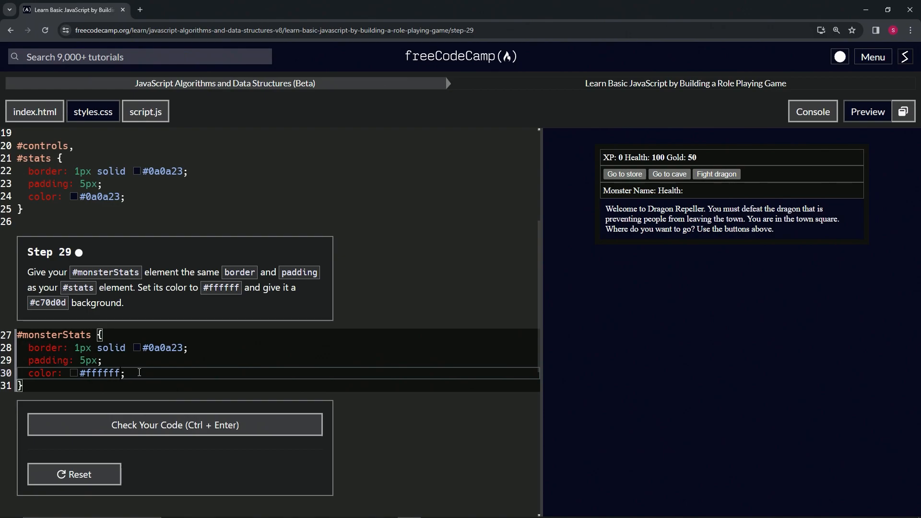
{"action": "type", "text": "ba"}
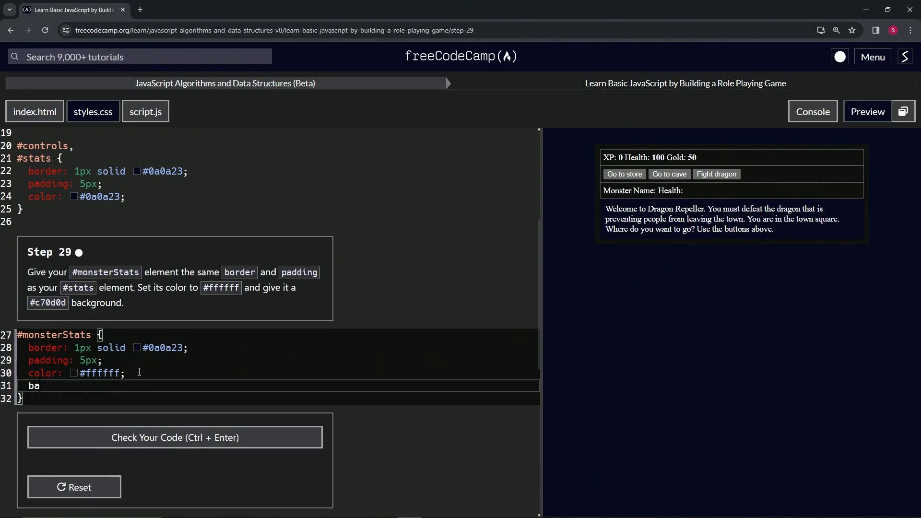
{"action": "type", "text": "ckground"}
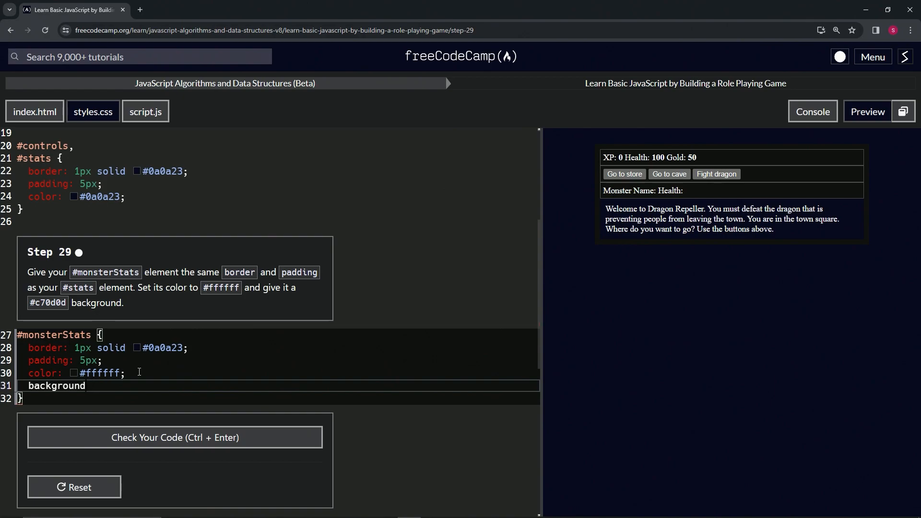
{"action": "type", "text": "-color:"}
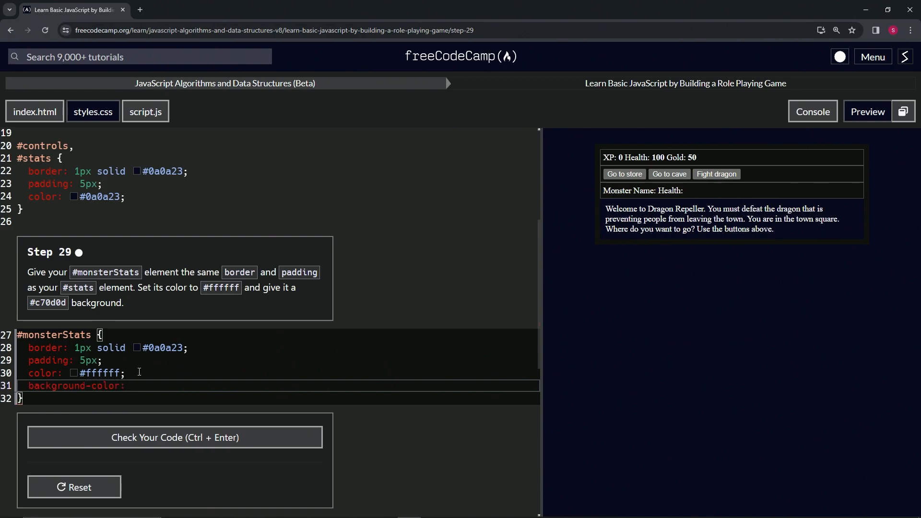
{"action": "type", "text": "#c"}
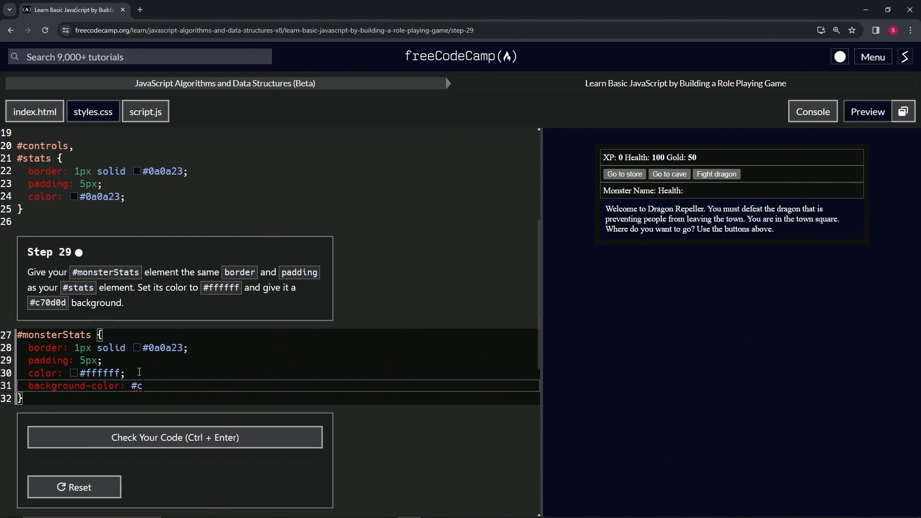
{"action": "type", "text": "7d0"}
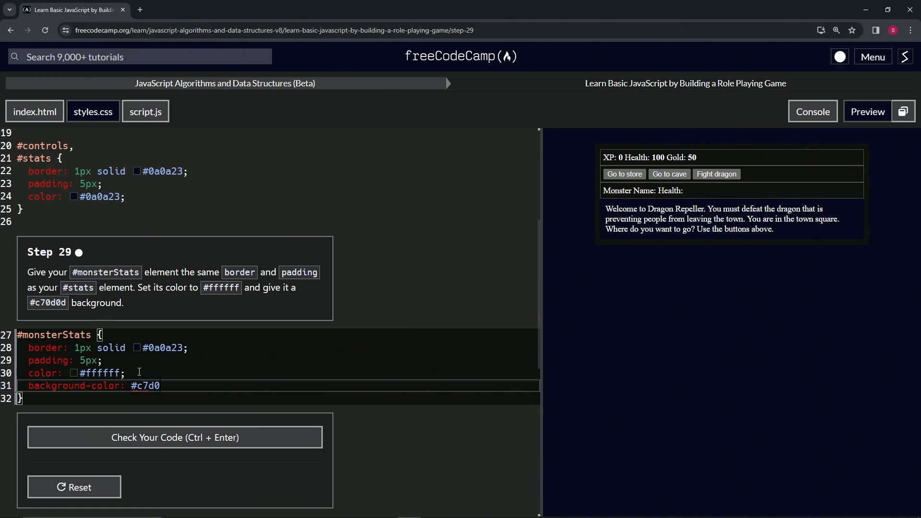
{"action": "key", "text": "Backspace"}
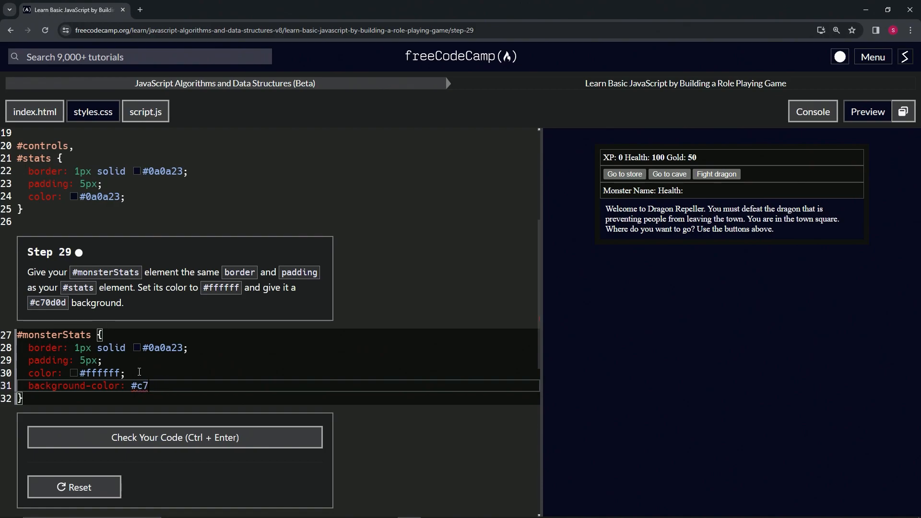
{"action": "type", "text": "6"}
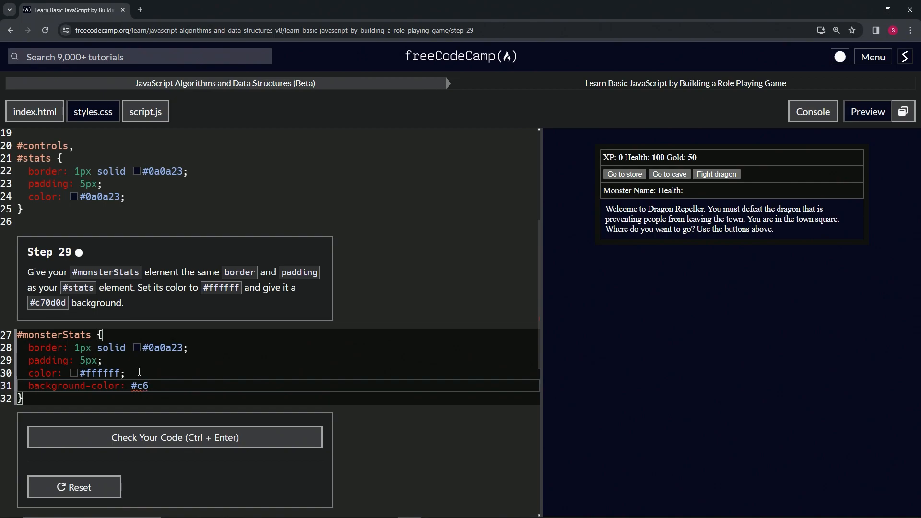
{"action": "type", "text": "70d0"}
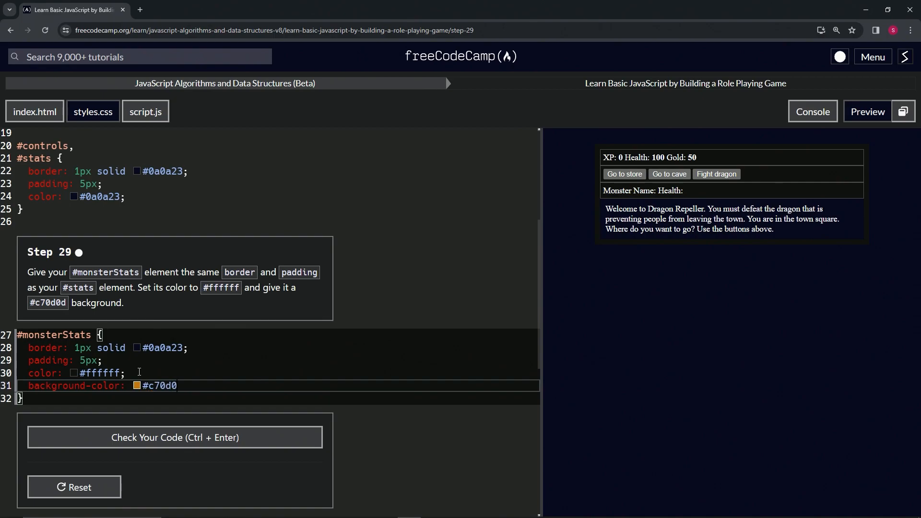
{"action": "type", "text": "d"}
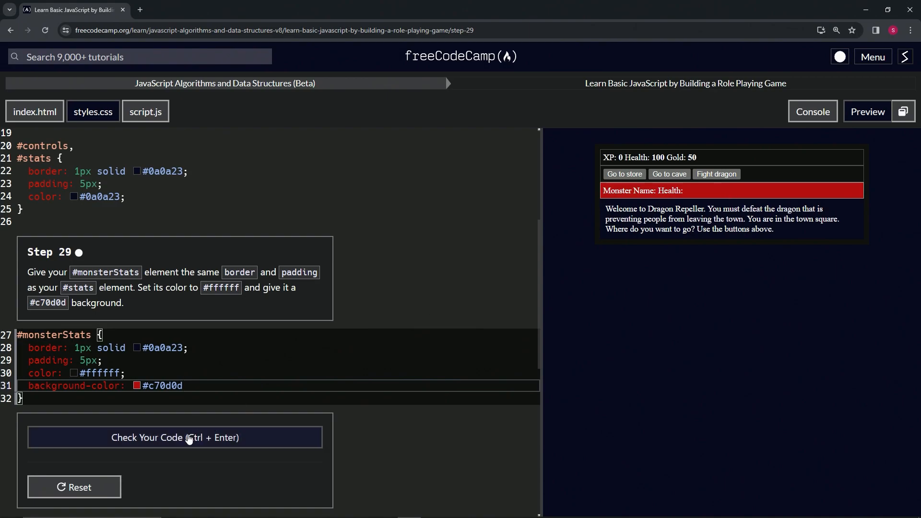
- Check the code to pass step 29 and submit to open step 30
{"action": "left_click", "coordinate": [175, 438]}
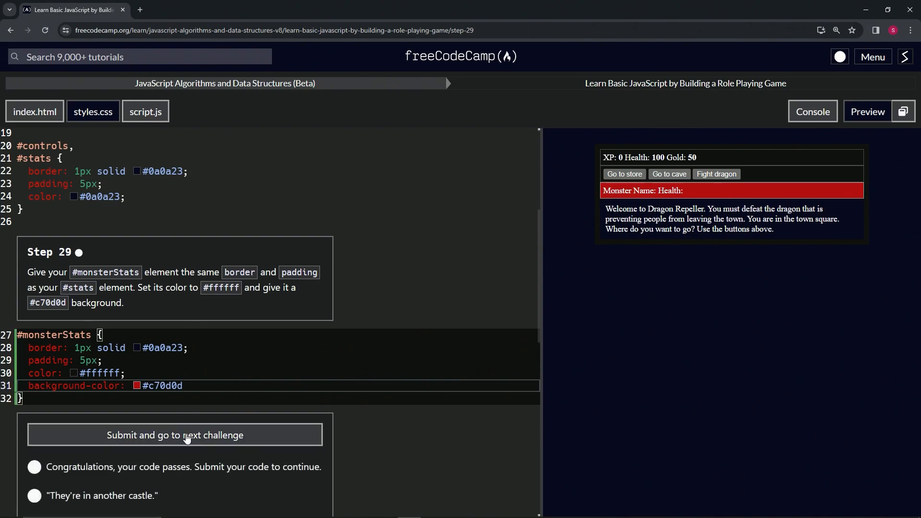
{"action": "left_click", "coordinate": [174, 434]}
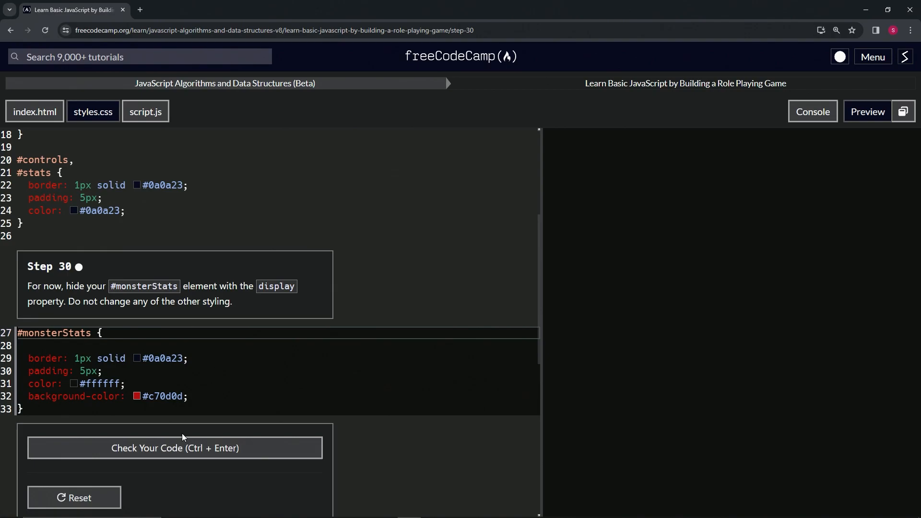
{"action": "left_click", "coordinate": [867, 111]}
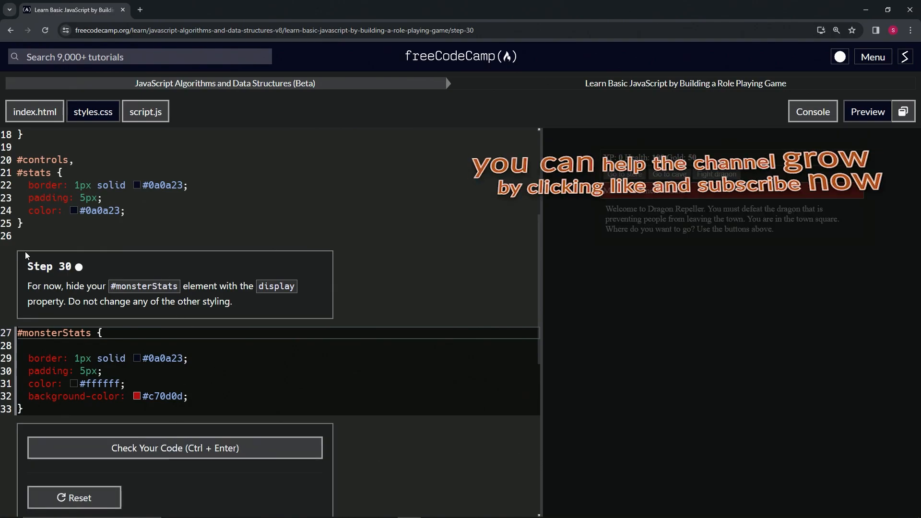
{"action": "mouse_move", "coordinate": [79, 276]}
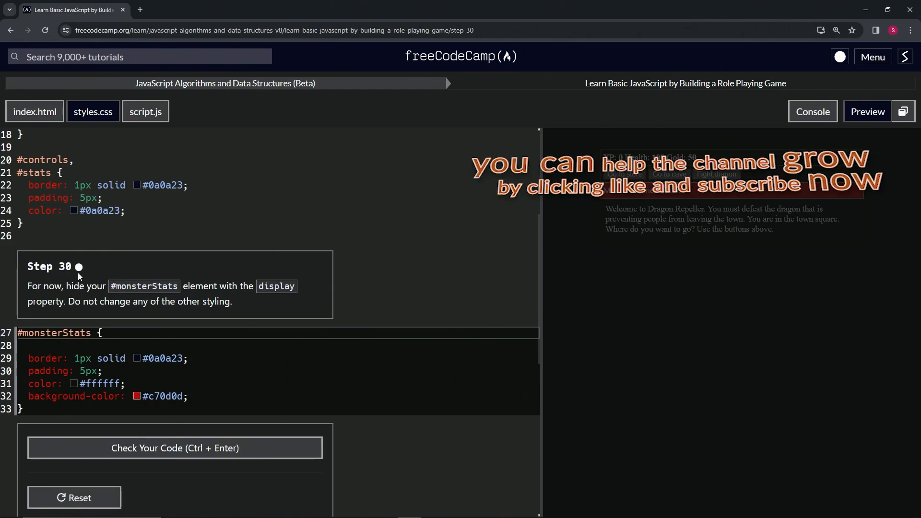